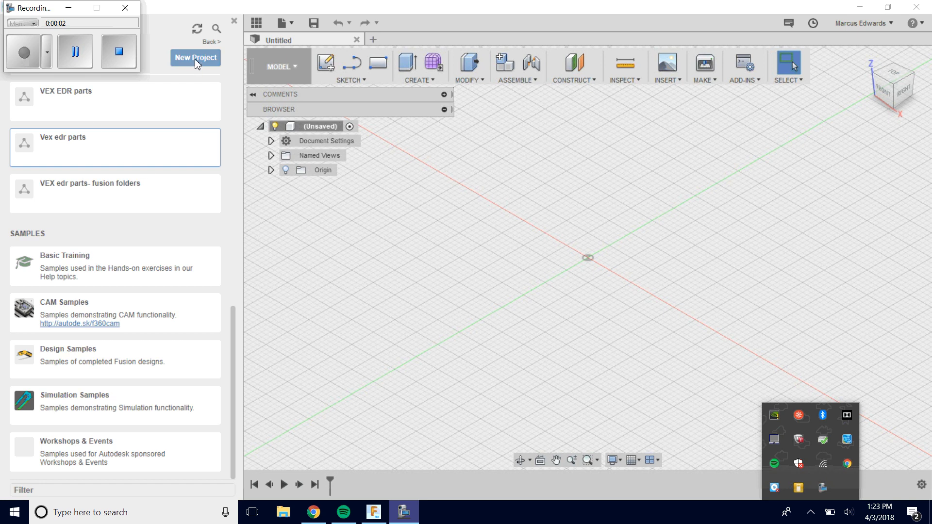
Create the 'vex edr' project in the Data Panel and bring up its Upload window
click(195, 58)
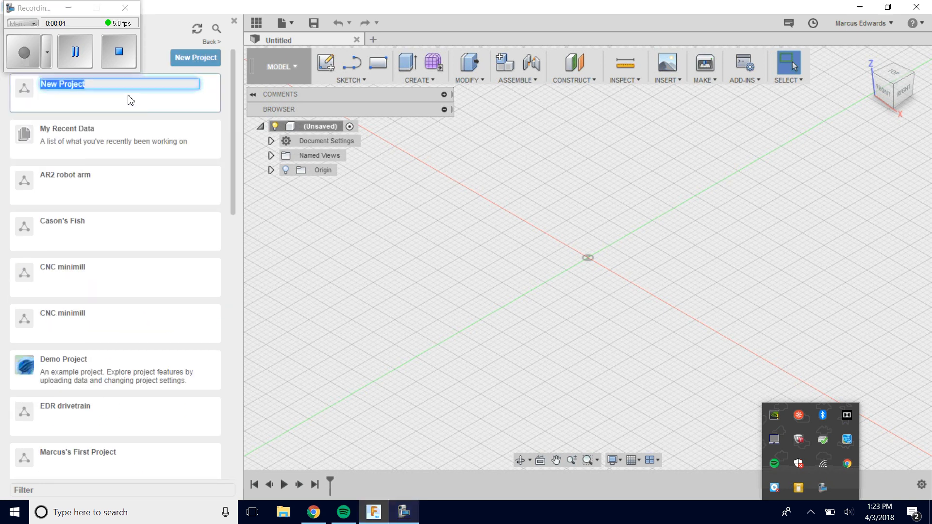
text(vex edr)
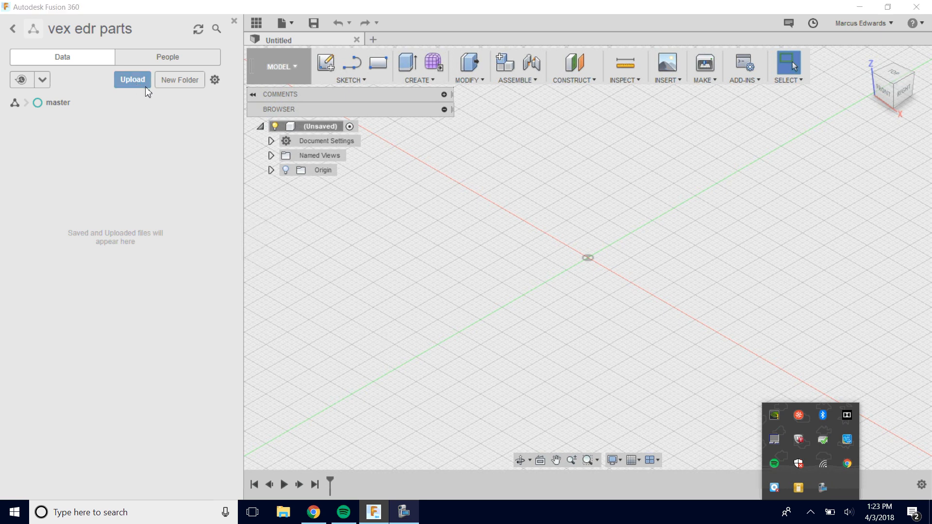
click(132, 80)
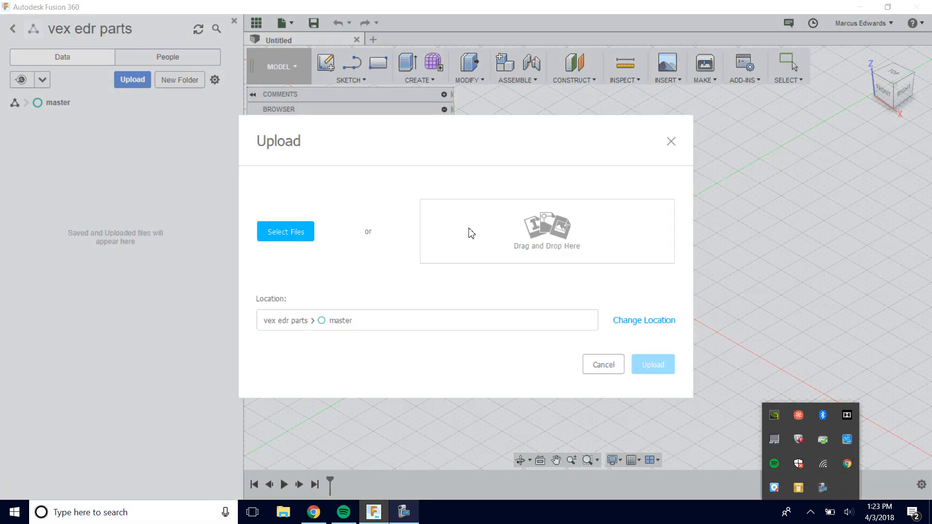
mouse_move(586, 239)
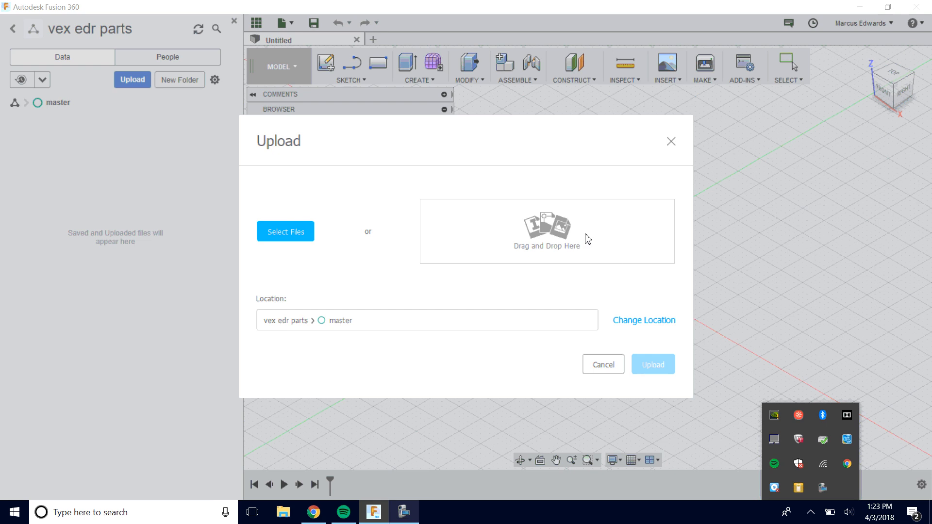
click(313, 512)
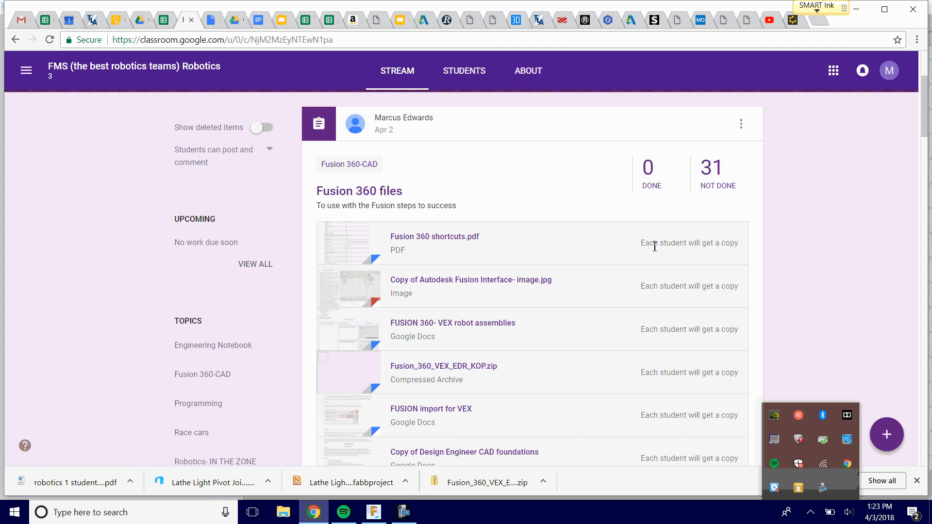
mouse_move(677, 246)
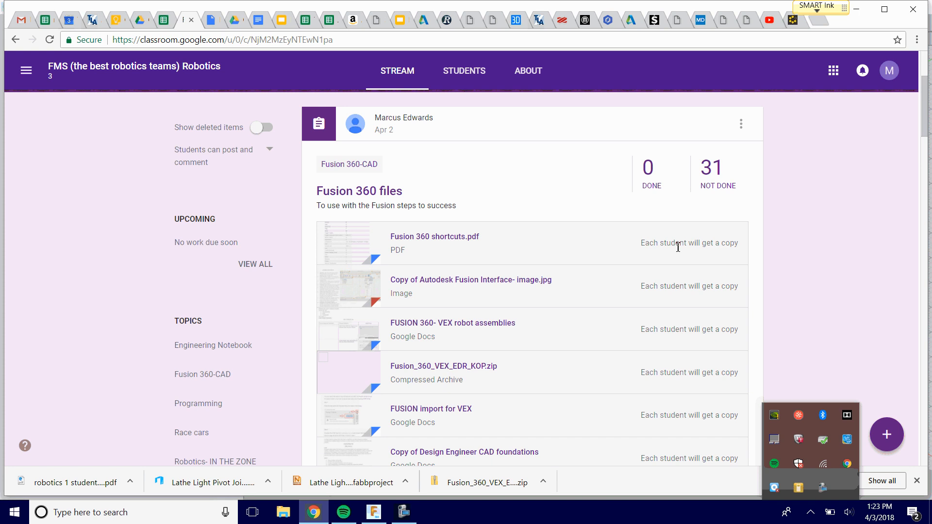
mouse_move(470, 204)
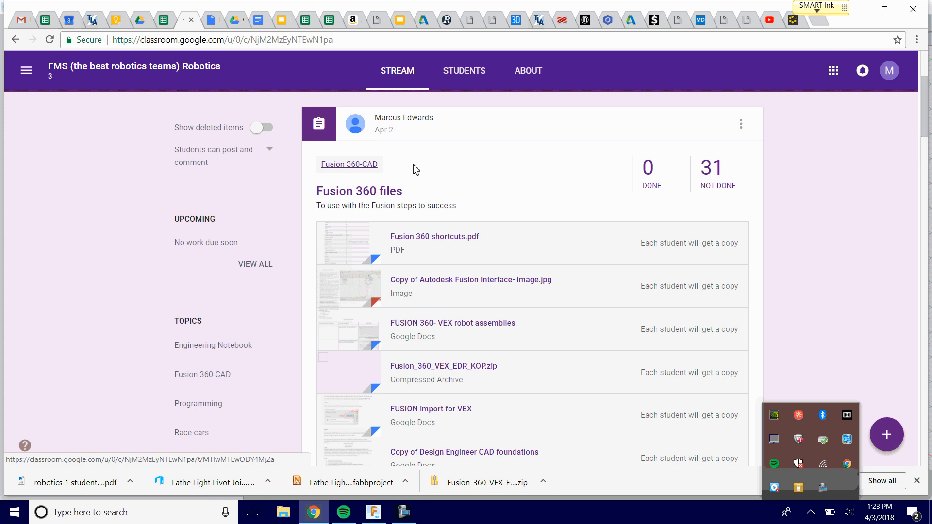
Open the Fusion_360_VEX_EDR_KOP.zip attachment from the class stream post
scroll(down, 3)
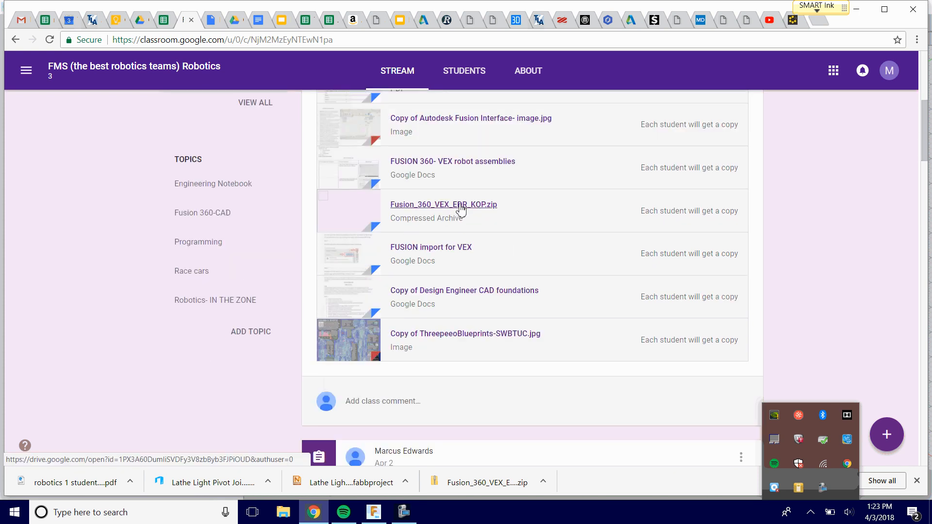
mouse_move(487, 212)
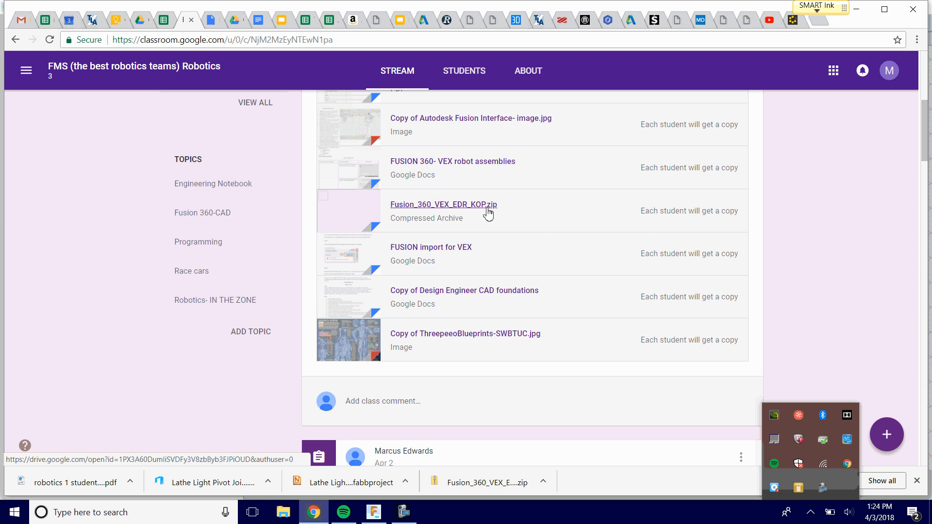
click(443, 204)
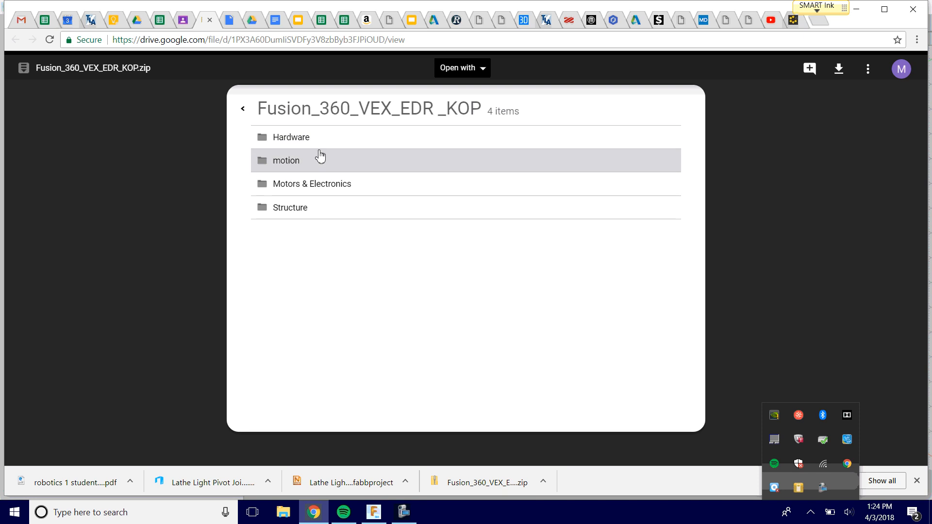
Download the full 141 MB zip from its root, confirming past the virus-scan warning
click(243, 108)
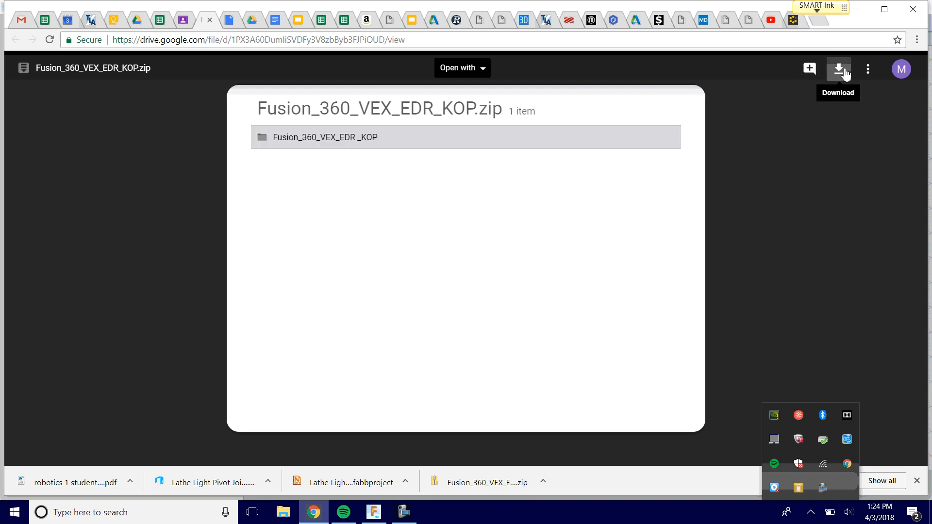
click(838, 68)
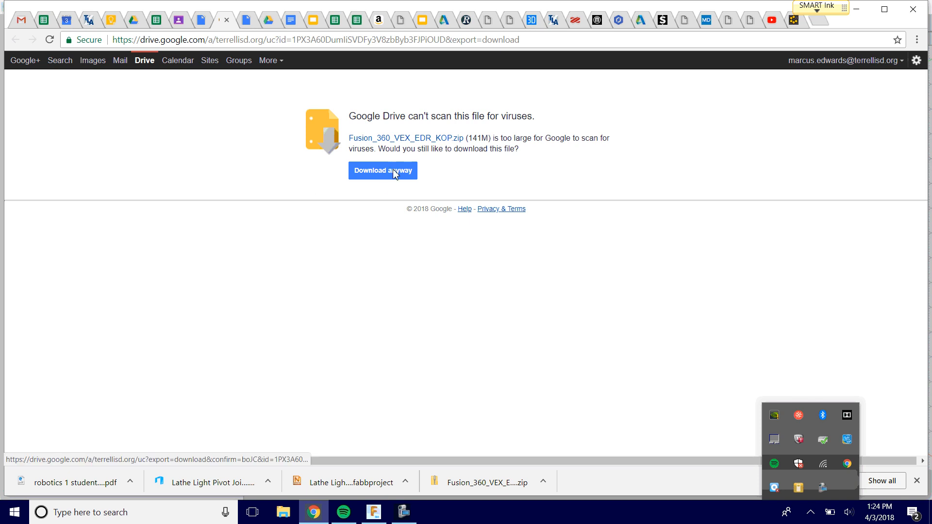
click(383, 170)
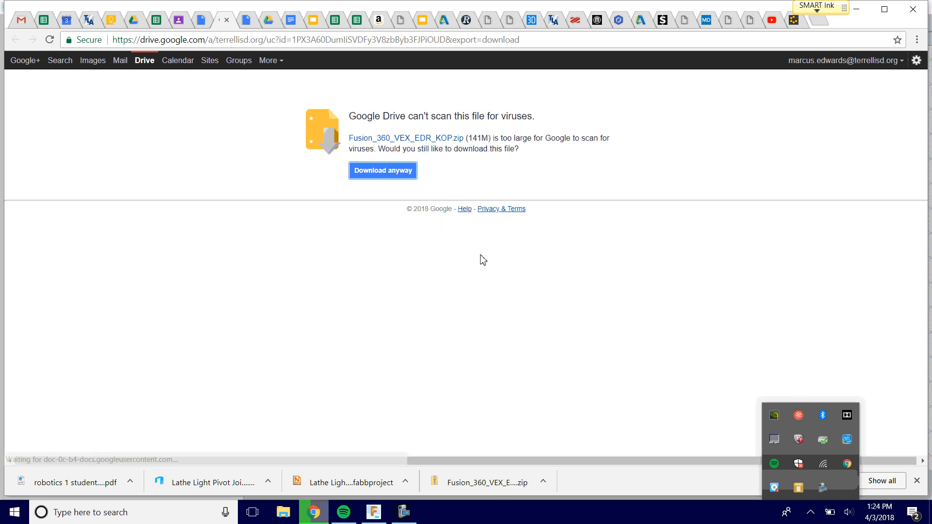
click(383, 171)
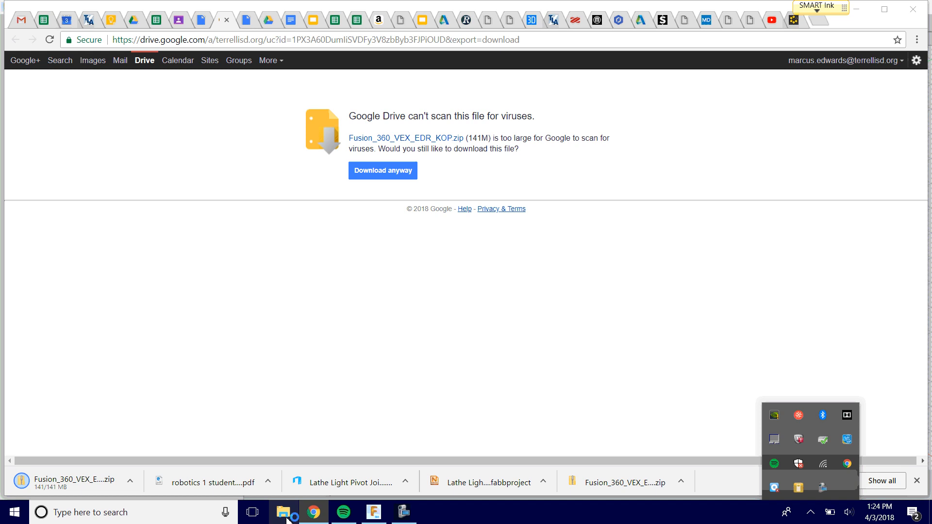
Locate Fusion_360_VEX_EDR_KOP (3).zip in Downloads and bring up its context options
click(285, 512)
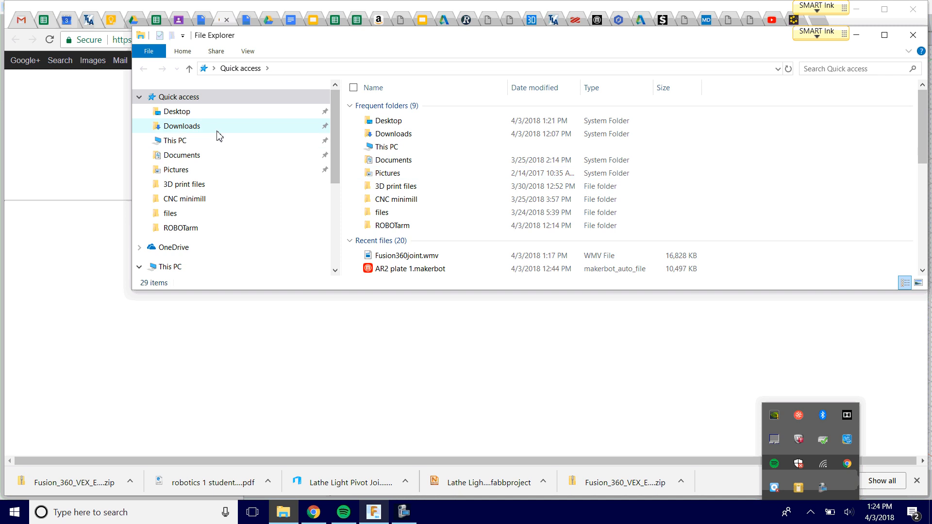
click(181, 125)
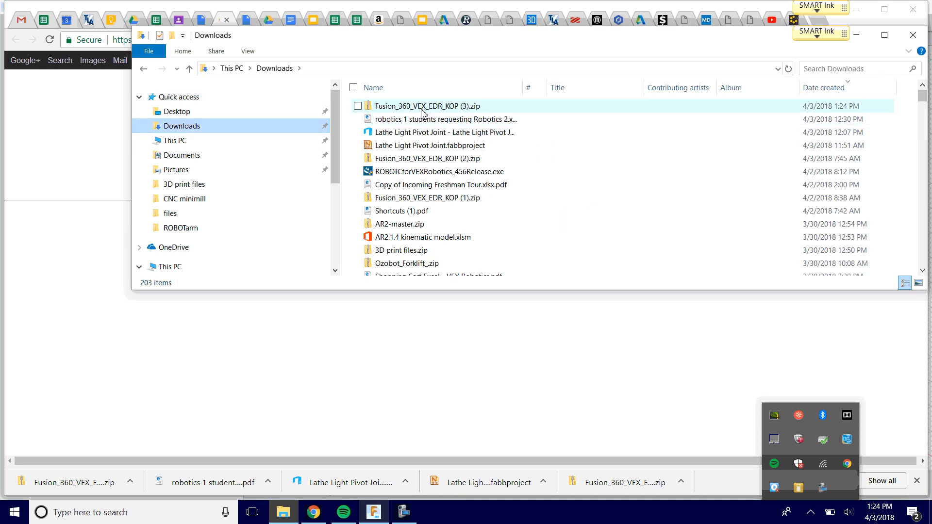
click(426, 105)
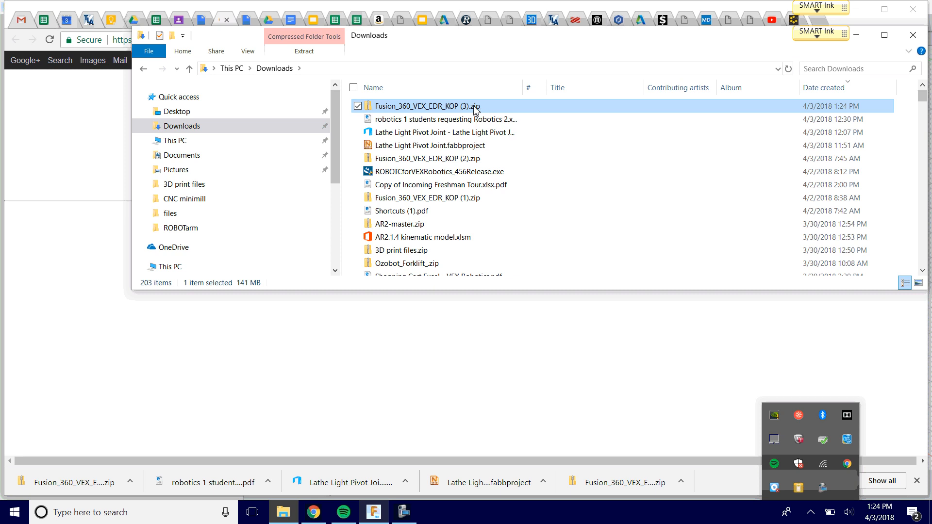
right_click(427, 106)
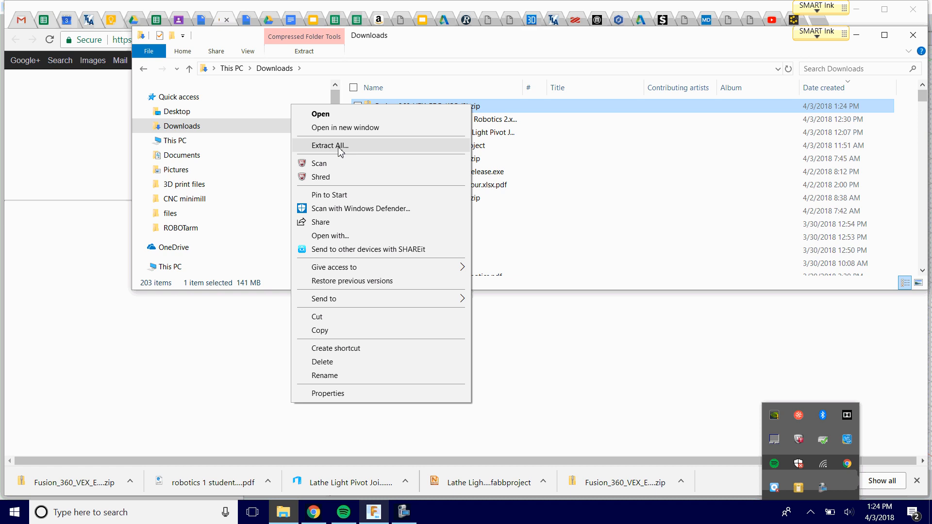
Extract the zip's contents into a Fusion_360_VEX_EDR_KOP (3) folder in Downloads
click(329, 145)
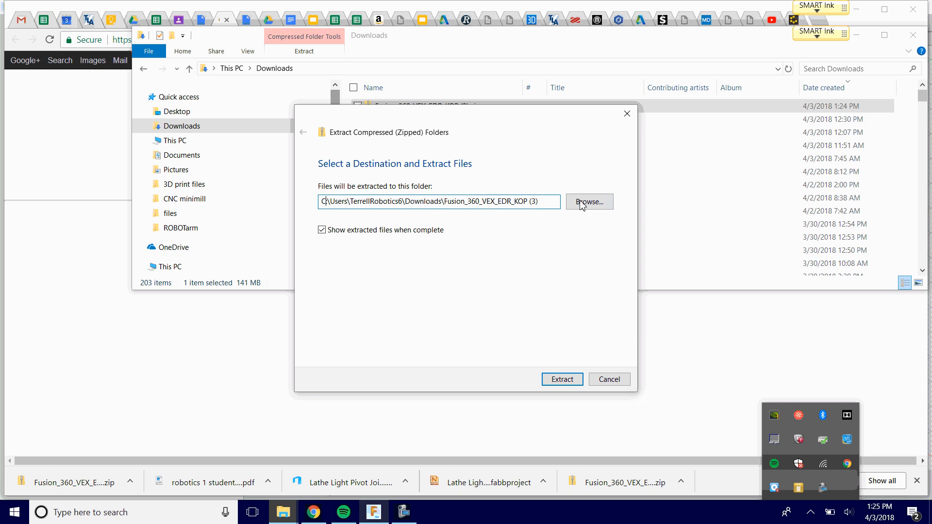
mouse_move(512, 237)
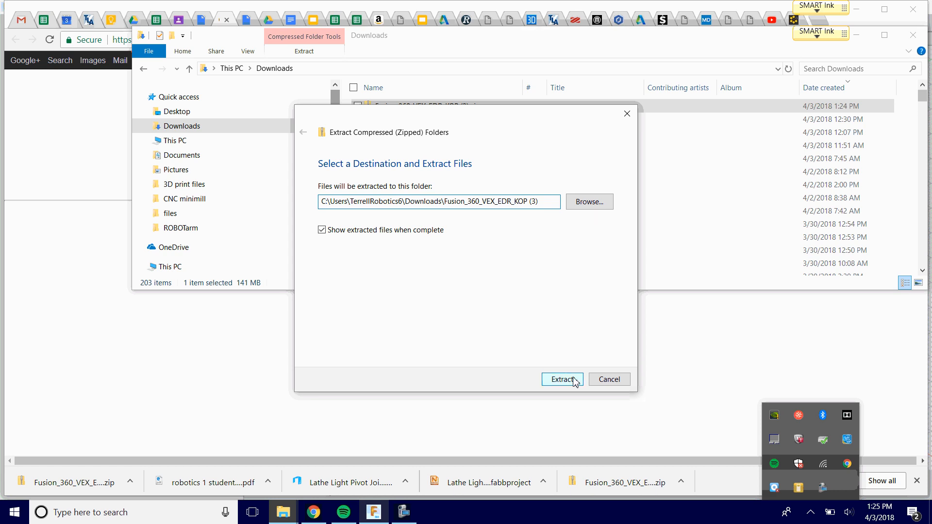
click(561, 379)
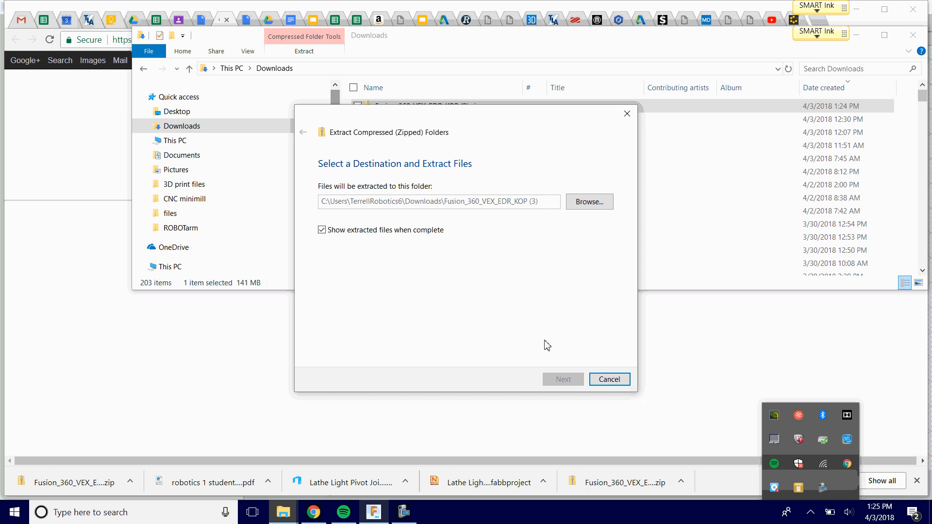
click(561, 379)
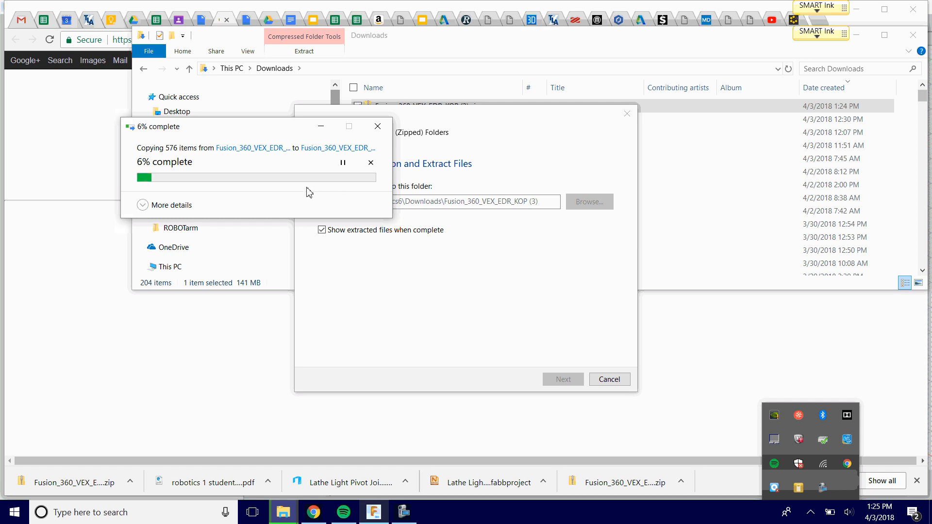
mouse_move(81, 315)
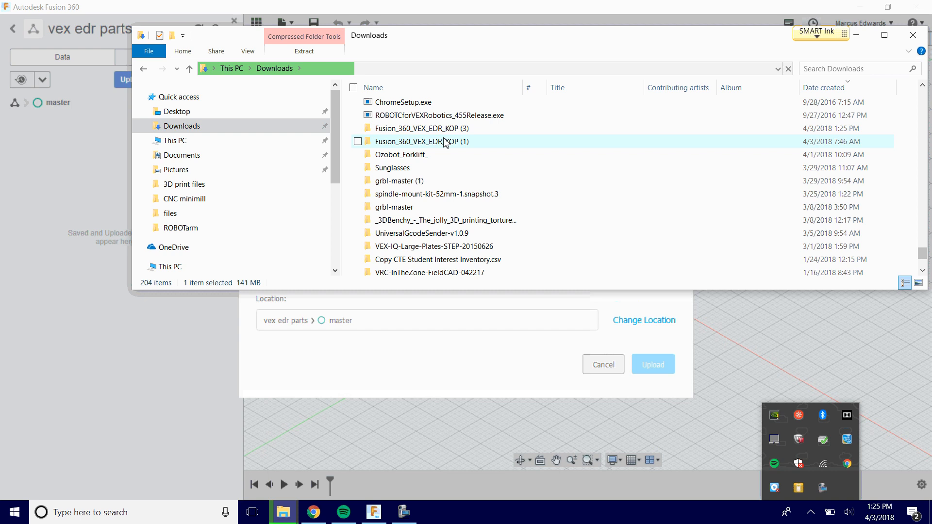
Select the extracted kit-of-parts folders and queue their F3D files in Fusion's Upload dialog
click(419, 128)
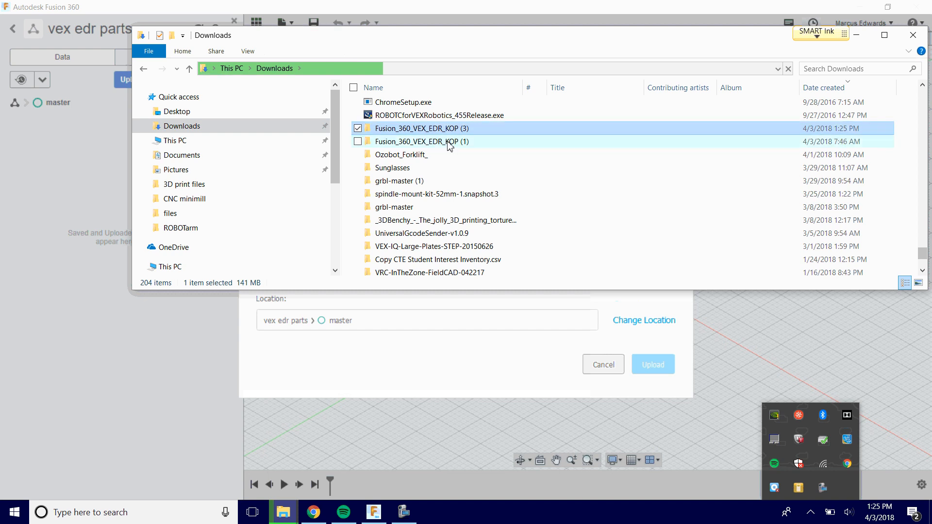
click(421, 141)
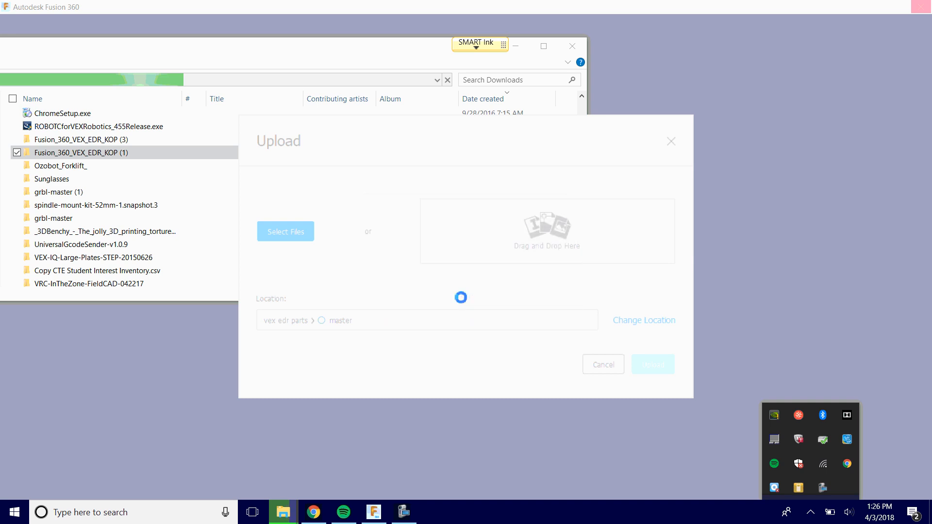
click(405, 512)
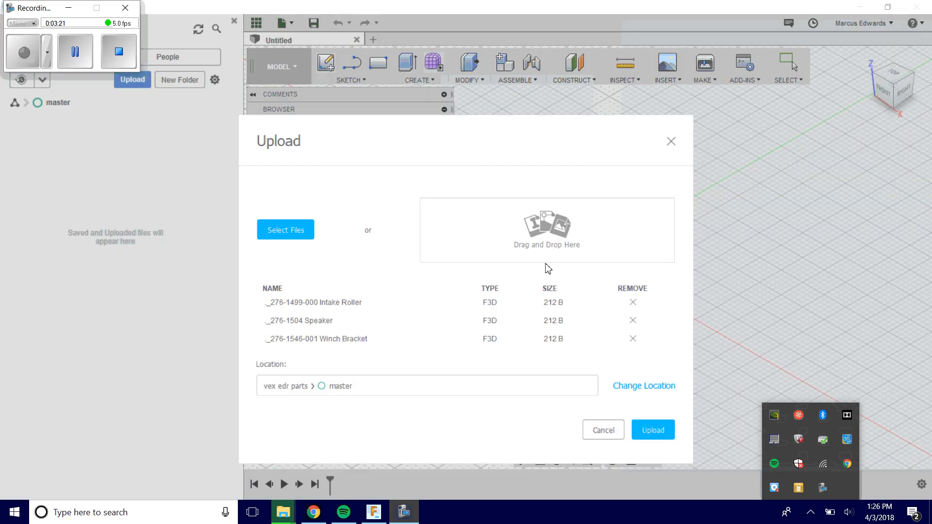
mouse_move(592, 337)
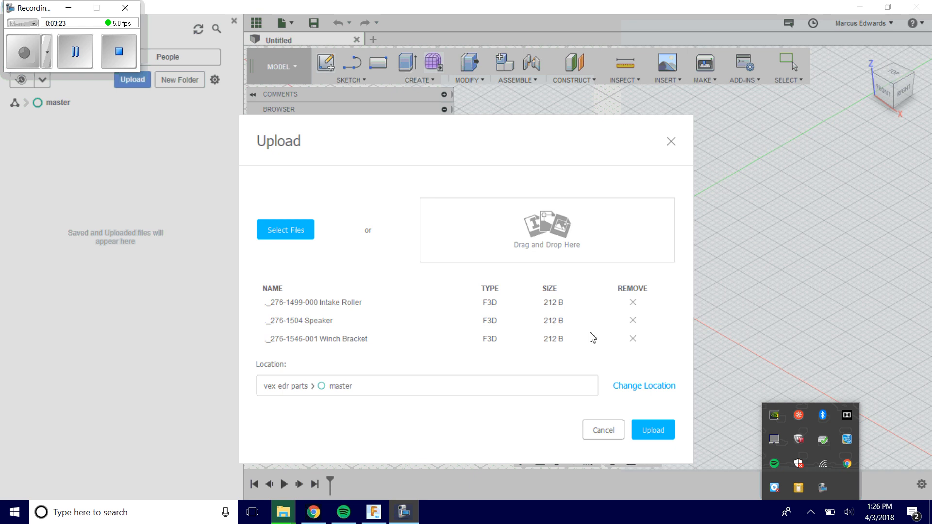
mouse_move(569, 244)
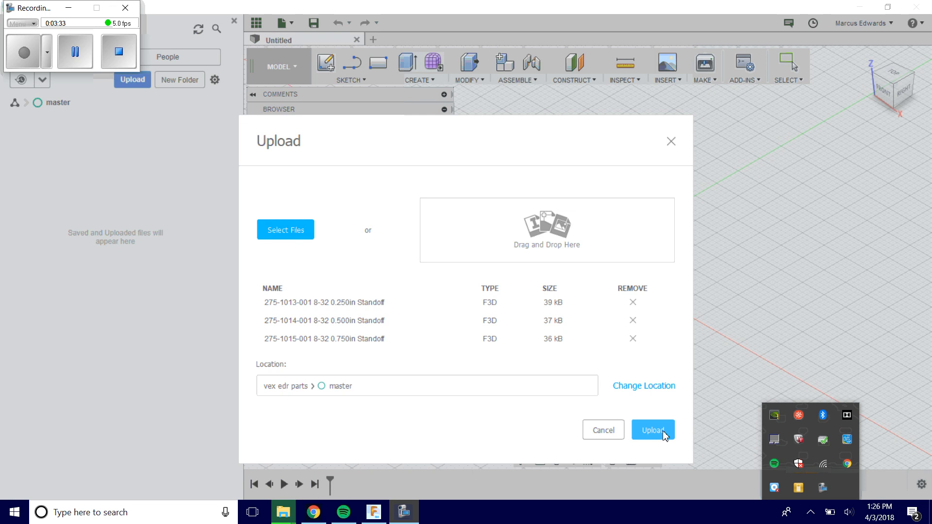
Upload the three listed standoff F3D files into the vex edr parts project
click(652, 429)
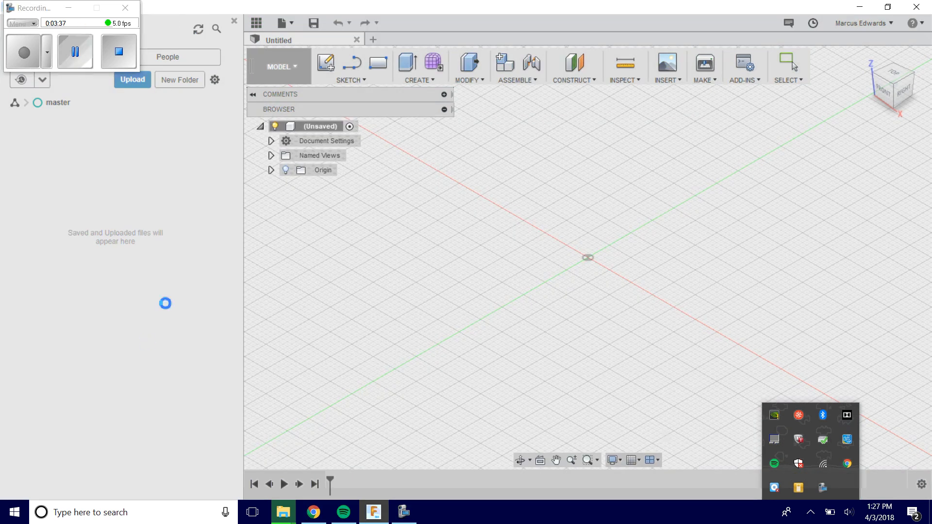
Show Job Status upload progress, refresh the file list, and return to the project list
click(75, 52)
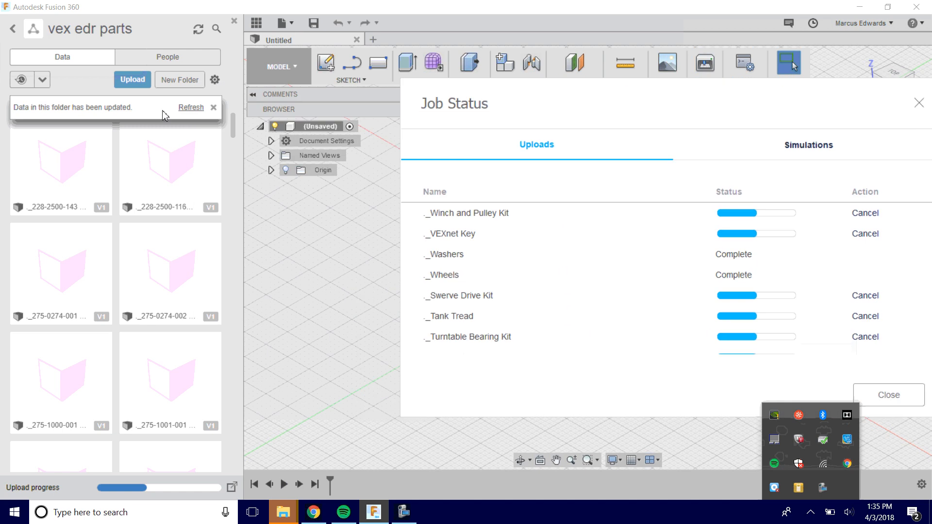
scroll(down, 3)
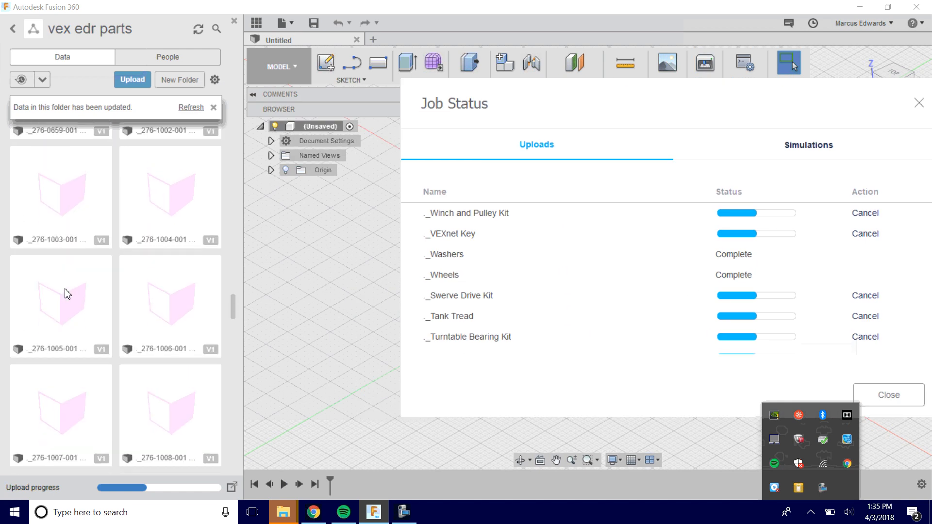
click(191, 107)
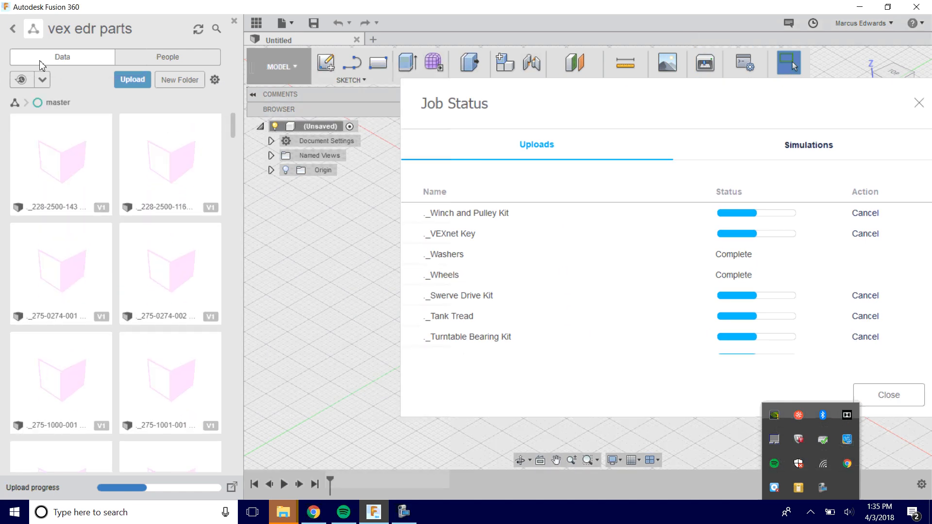
click(12, 29)
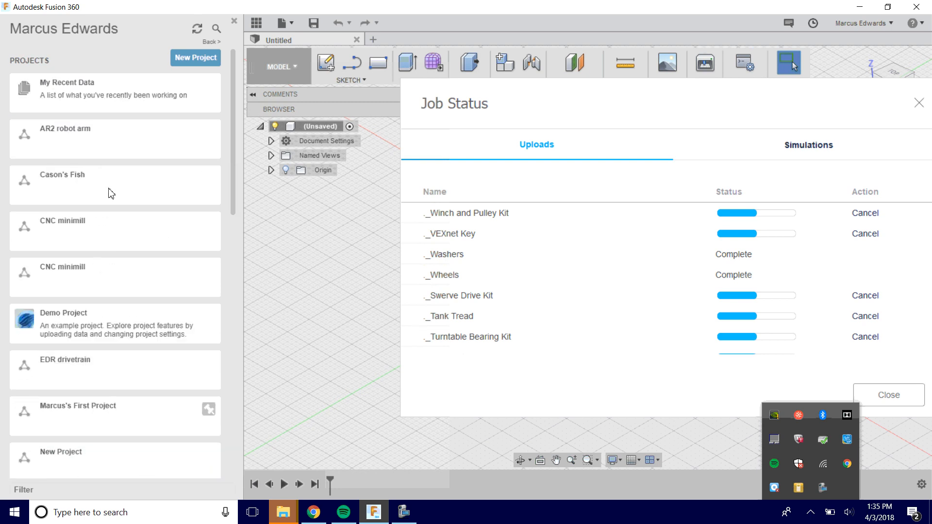
scroll(down, 3)
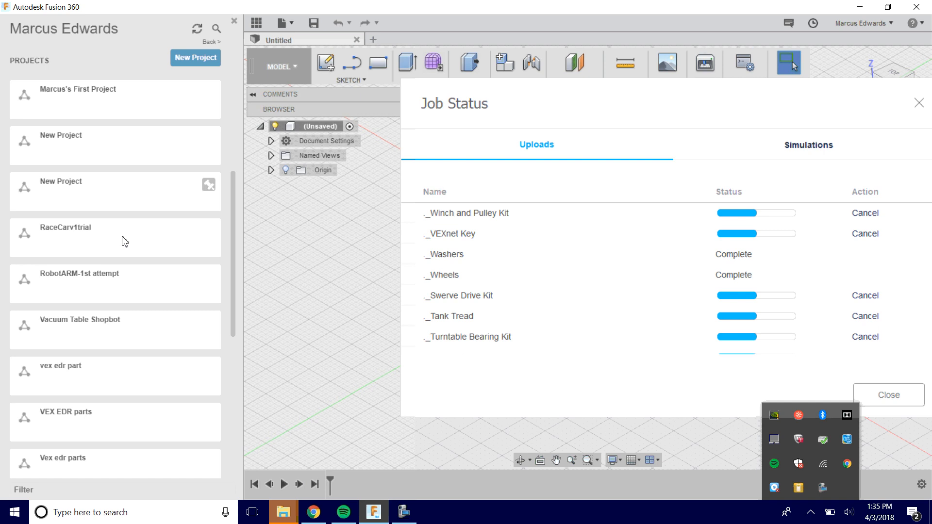
scroll(down, 3)
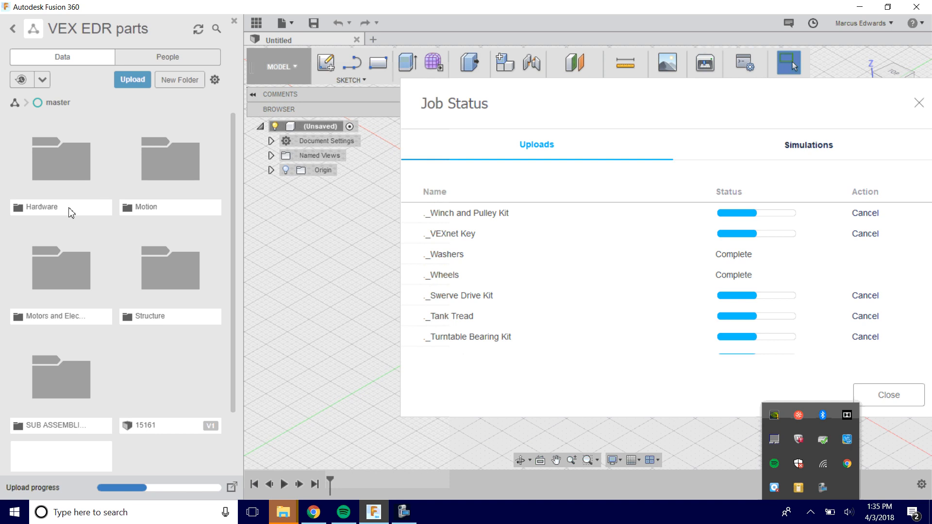
mouse_move(238, 46)
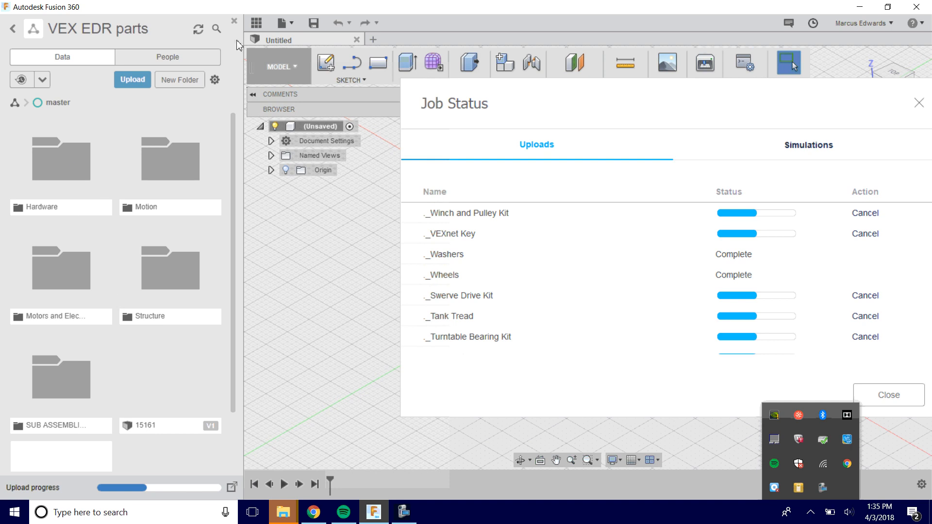
mouse_move(215, 29)
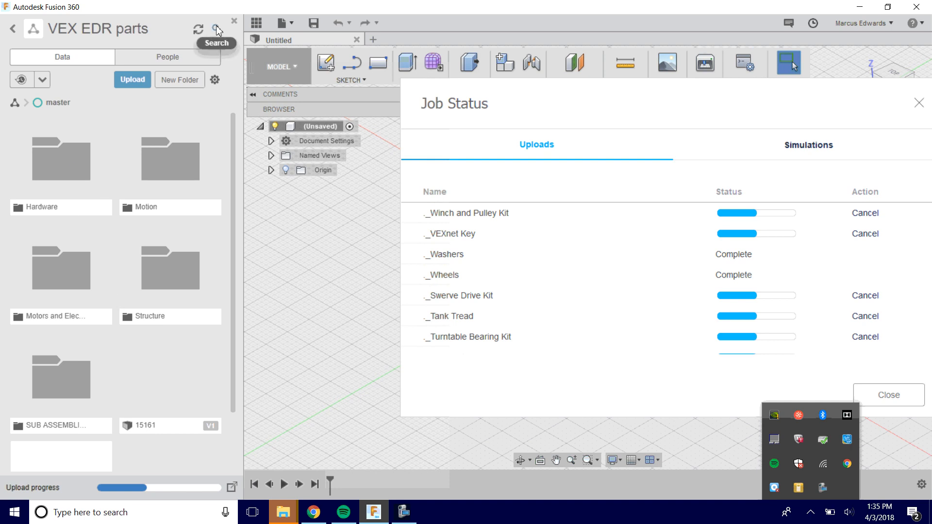